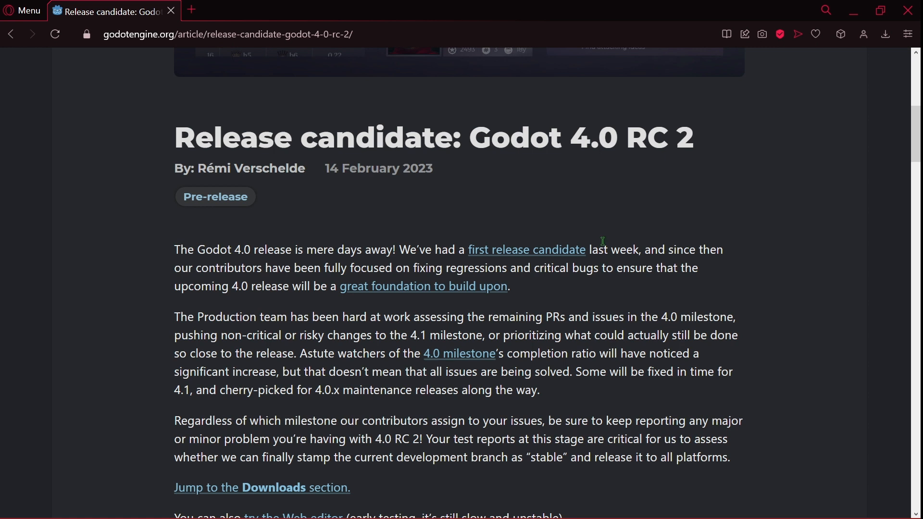
pyautogui.moveTo(410, 241)
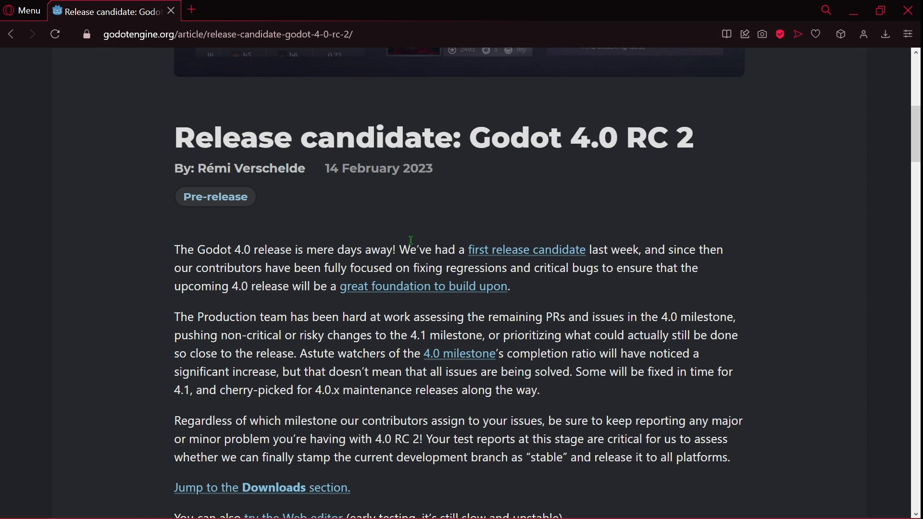
# - Name the new Forward+ project RC2, then create and open it in the editor
pyautogui.scroll(-3)
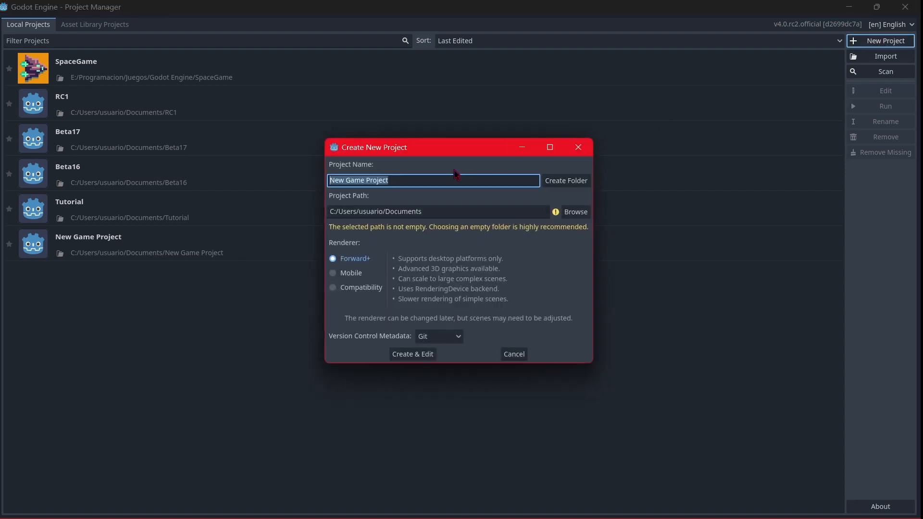
pyautogui.click(412, 354)
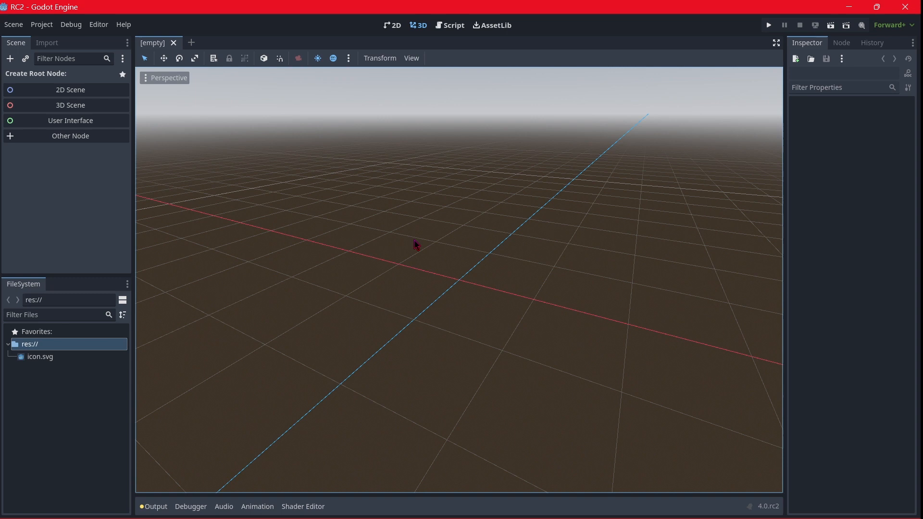
# - Switch the editor to the 2D workspace
pyautogui.click(393, 25)
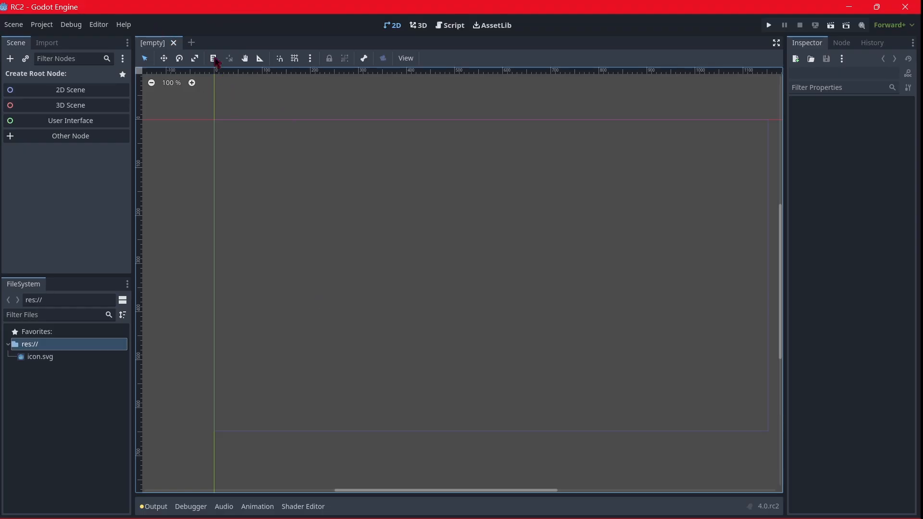
pyautogui.moveTo(342, 257)
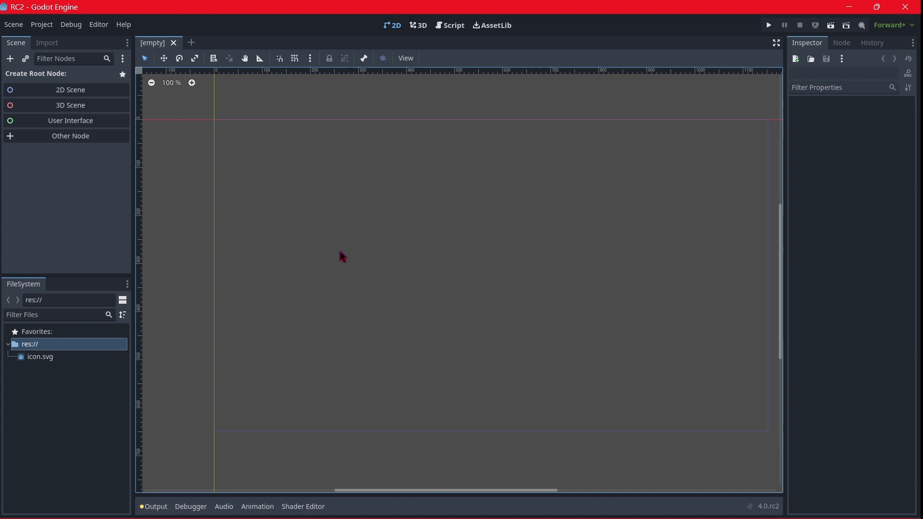
pyautogui.moveTo(410, 133)
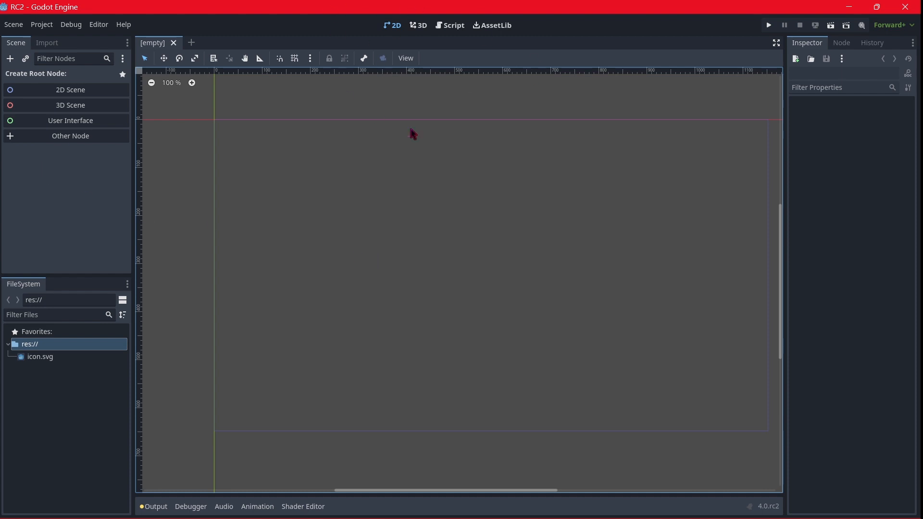
pyautogui.moveTo(487, 221)
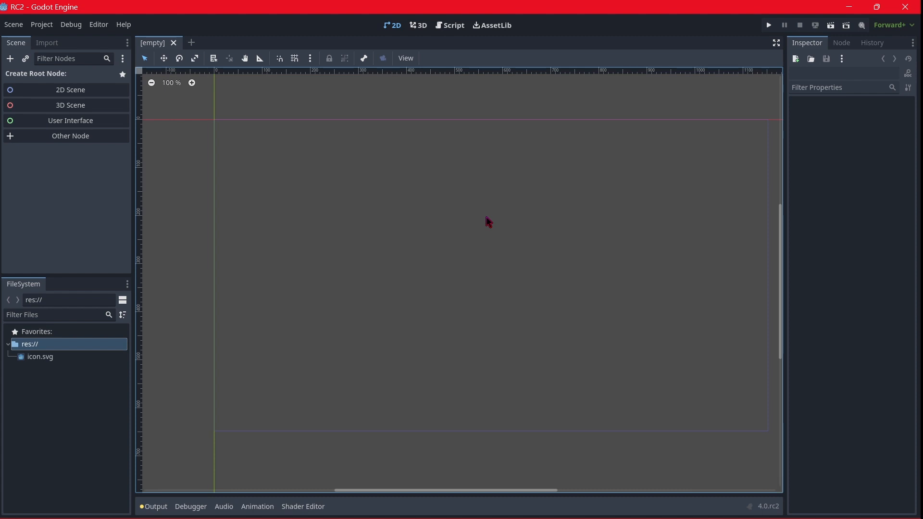
pyautogui.moveTo(401, 198)
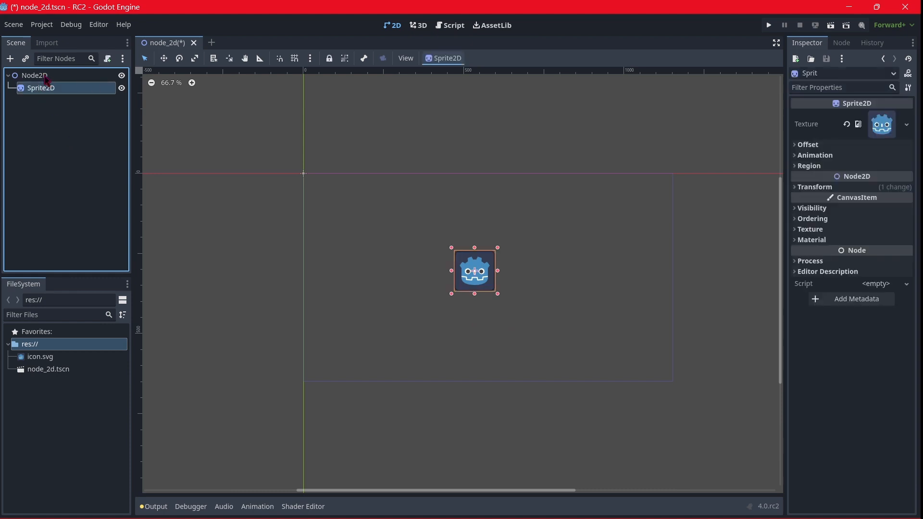
# - Select the Node2D root node in the scene tree
pyautogui.click(449, 25)
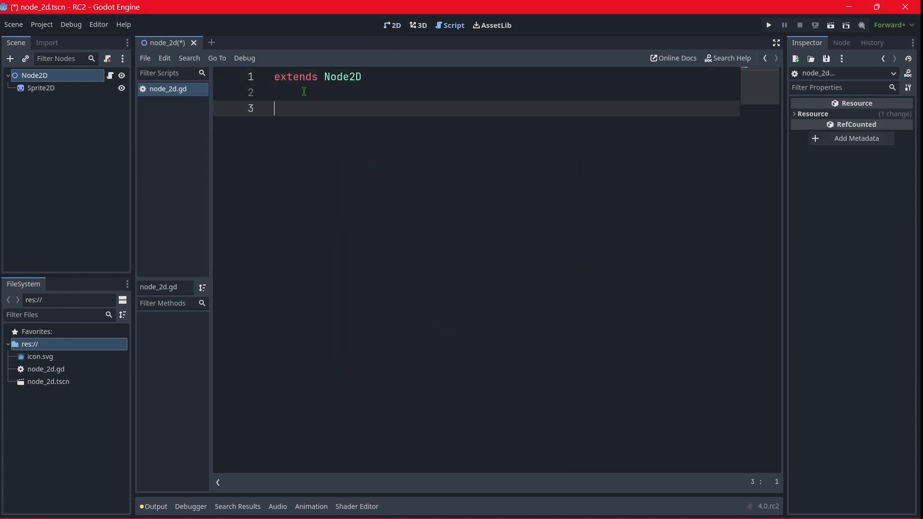
# - Write a _ready function setting $Sprite2D.modulate to Color.RED, then run the project
pyautogui.write('func _ready():')
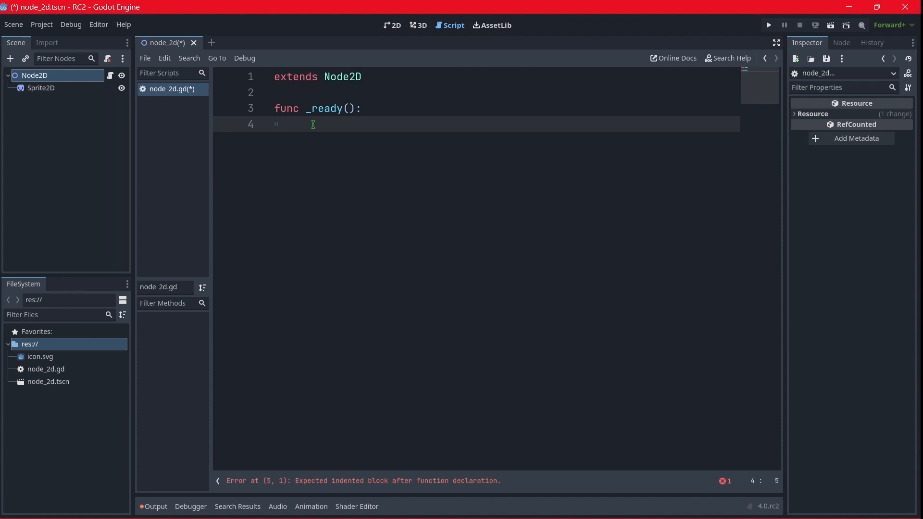
pyautogui.write('$Sprite2D.')
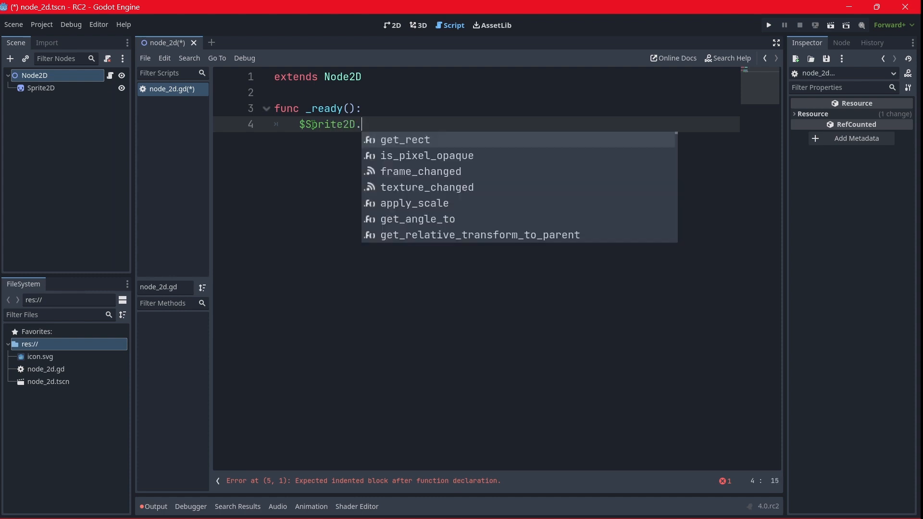
pyautogui.write('modulate =')
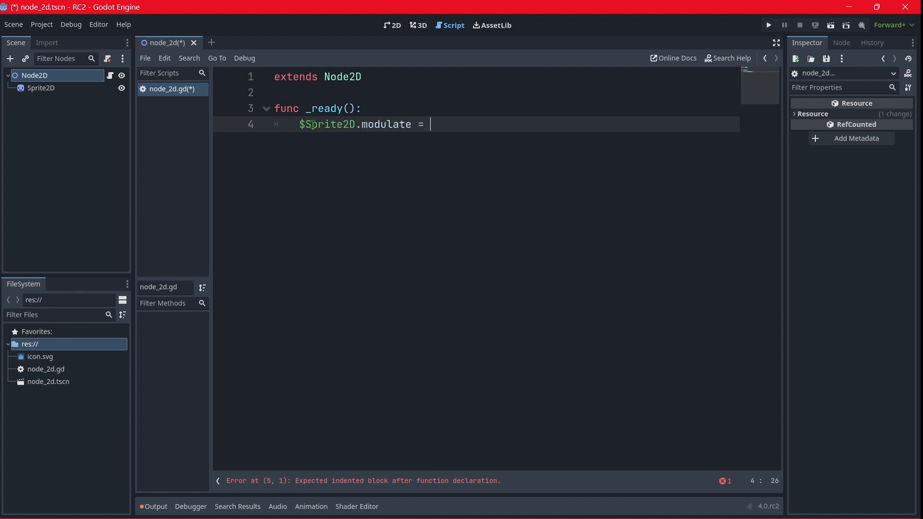
pyautogui.click(768, 25)
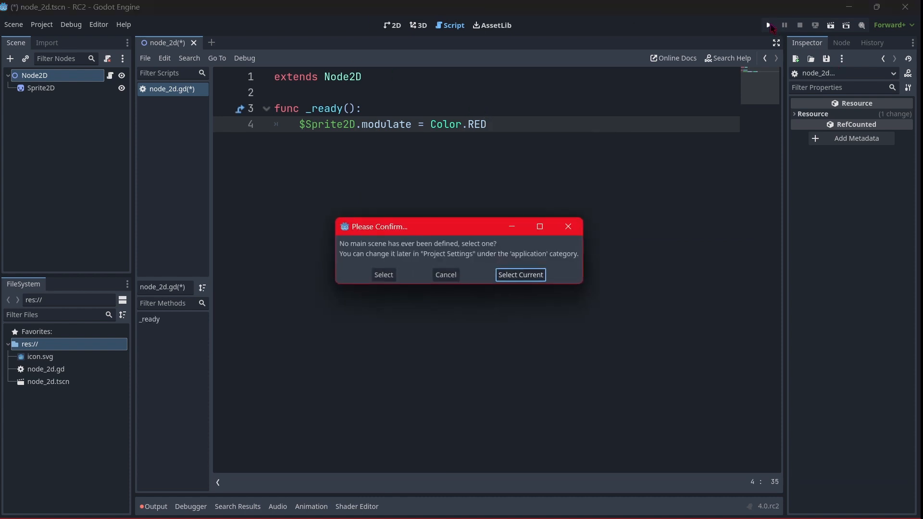
# - Choose Select Current to make node_2d.tscn the main scene and run
pyautogui.click(520, 274)
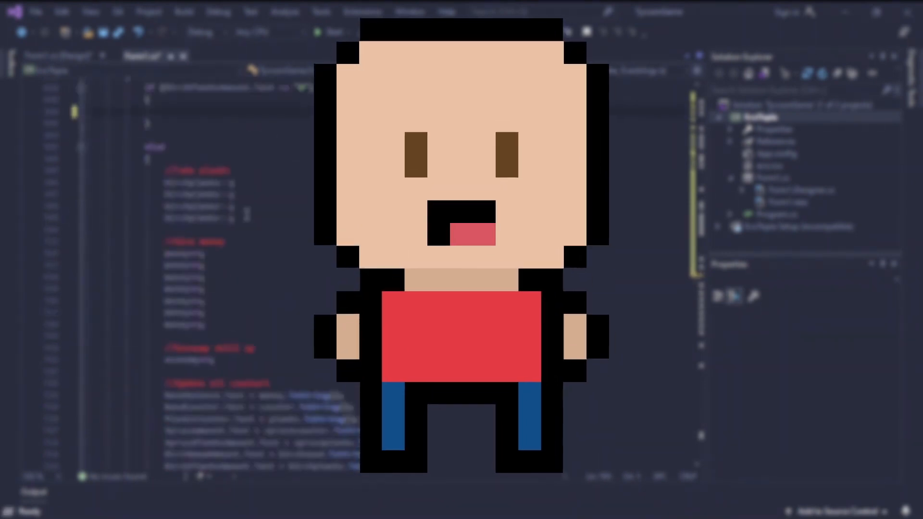
pyautogui.scroll(-3)
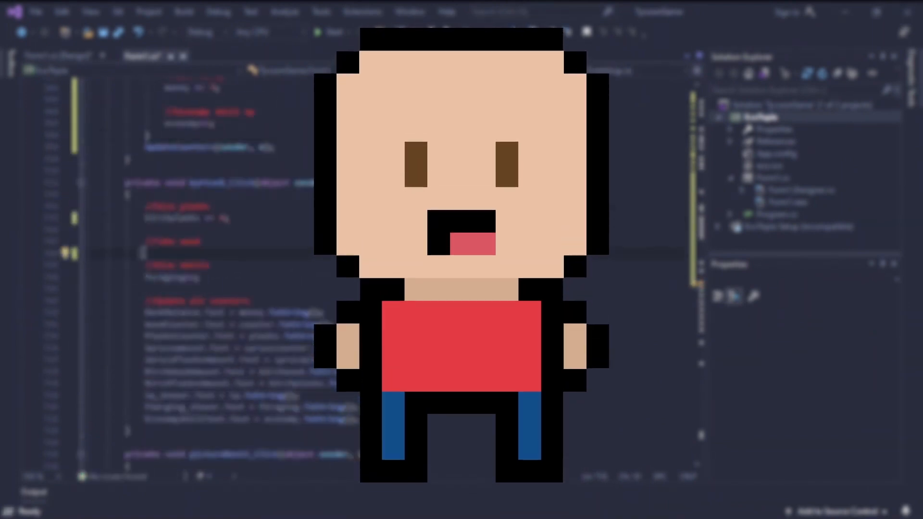